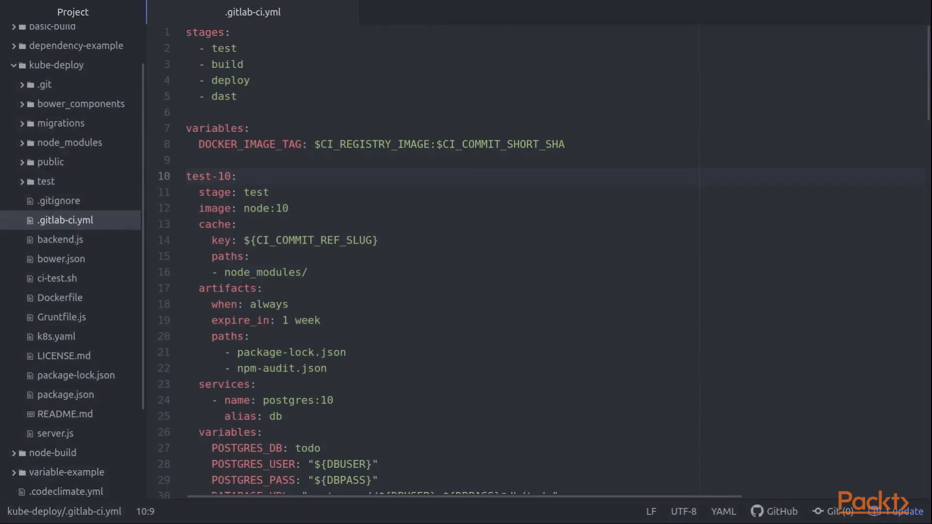
# Open .gitlab-ci.yml from the kube-deploy project tree in Atom
pyautogui.click(237, 176)
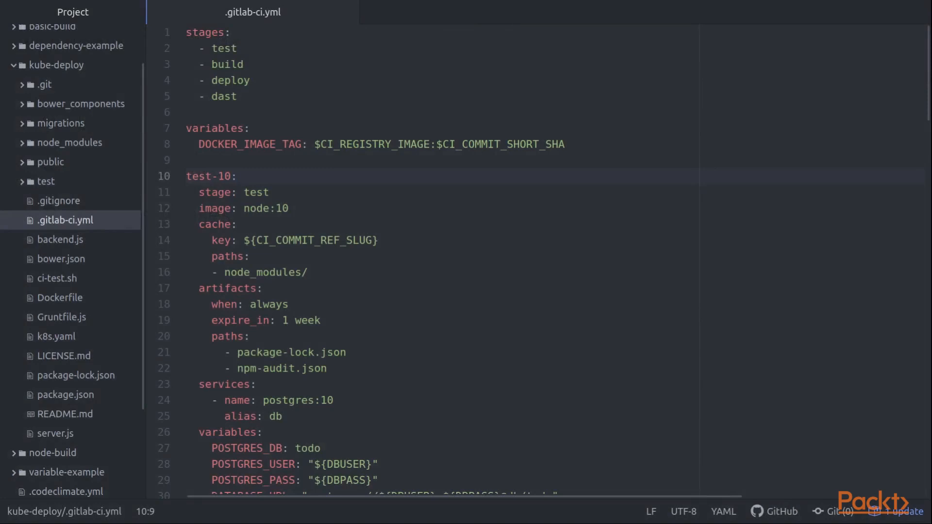
pyautogui.click(236, 176)
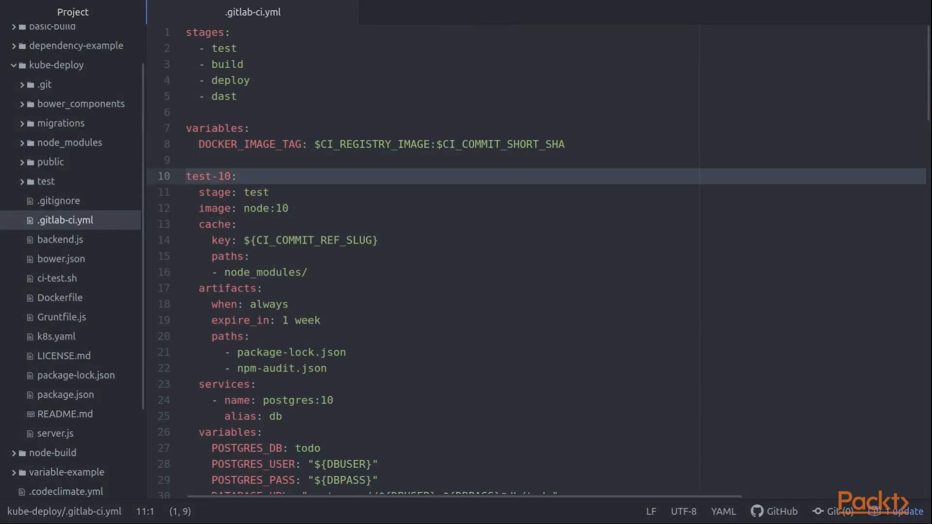
pyautogui.click(189, 192)
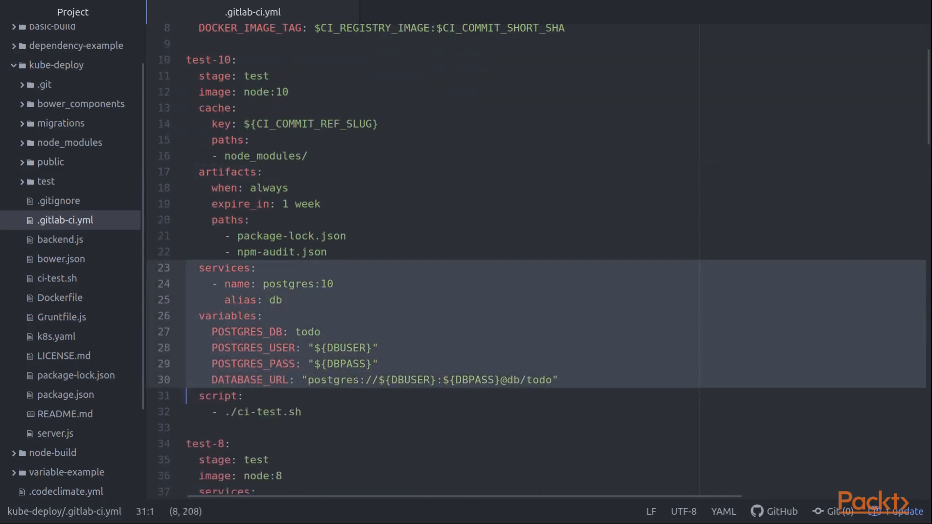
pyautogui.click(256, 299)
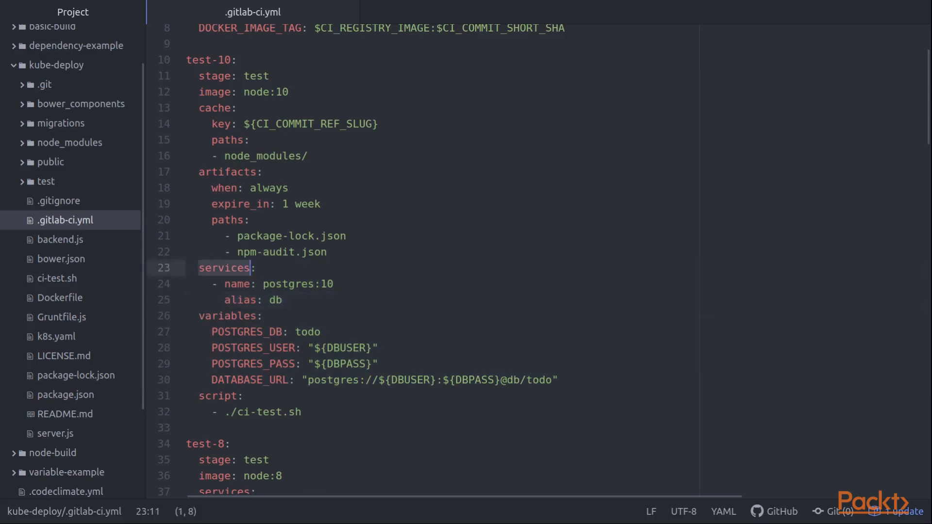
pyautogui.click(243, 92)
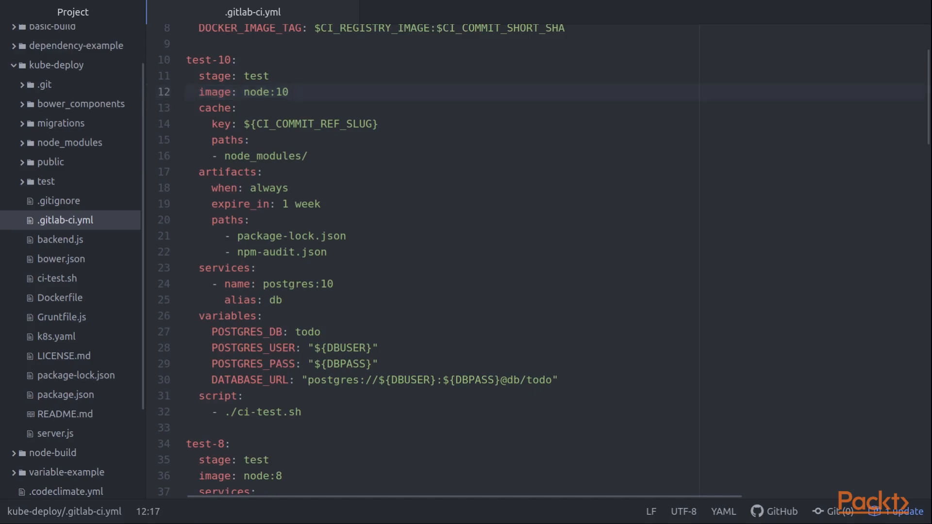
pyautogui.click(289, 91)
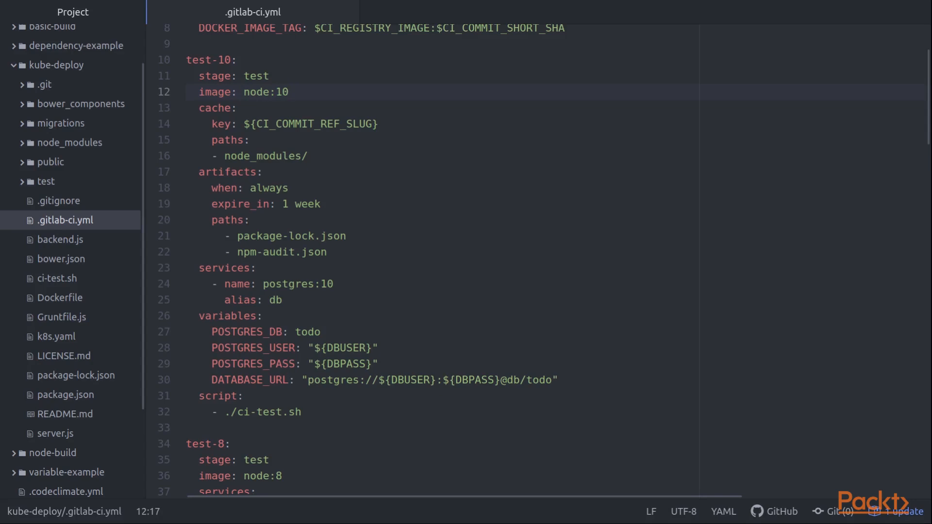
pyautogui.click(289, 92)
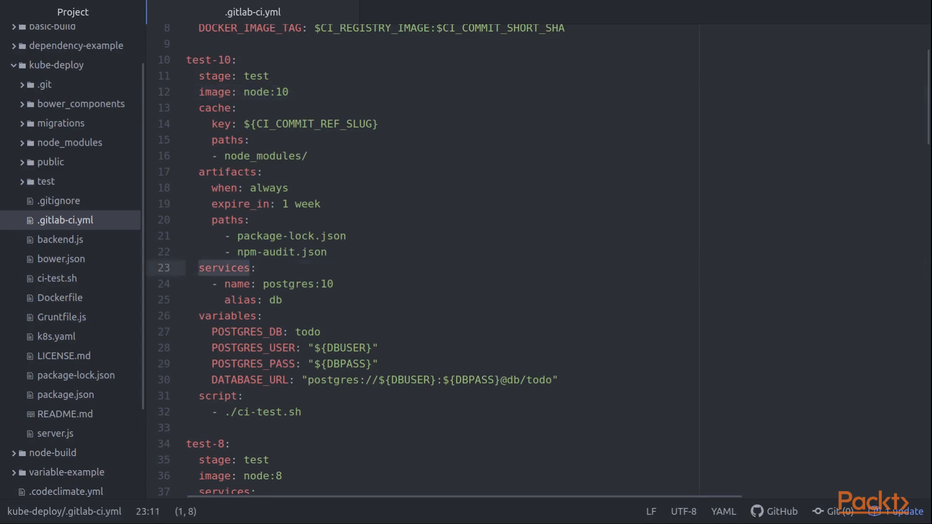
# Review test-10's postgres:10 service aliased db and its POSTGRES_DB, user, password, DATABASE_URL variables
pyautogui.click(265, 284)
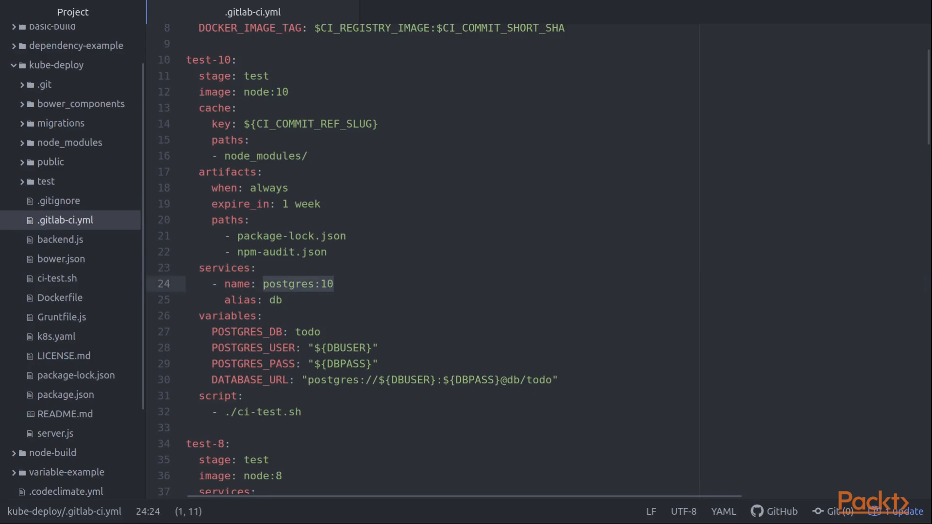
pyautogui.click(280, 283)
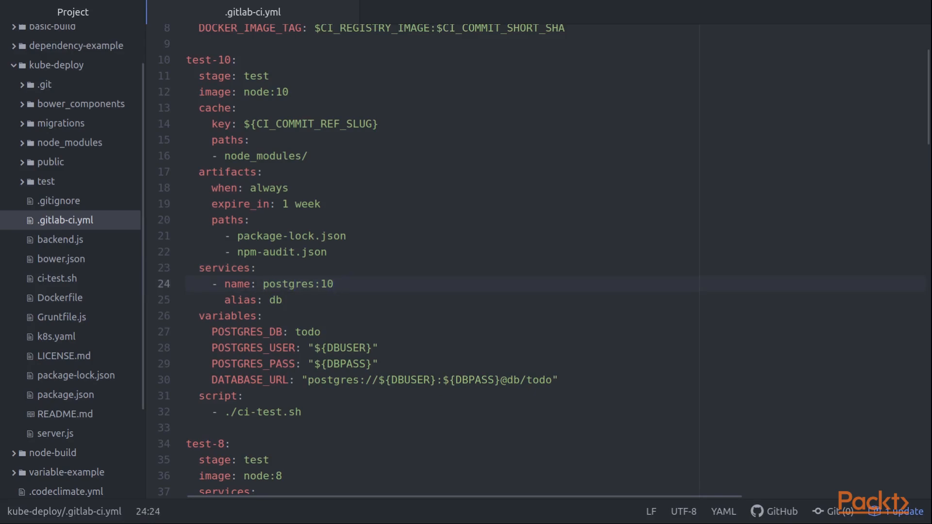
pyautogui.click(334, 283)
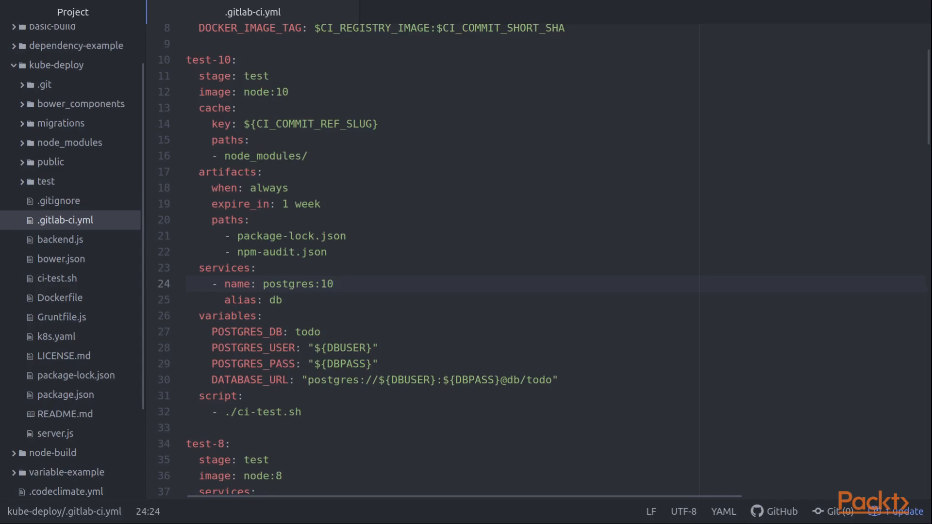
pyautogui.click(334, 284)
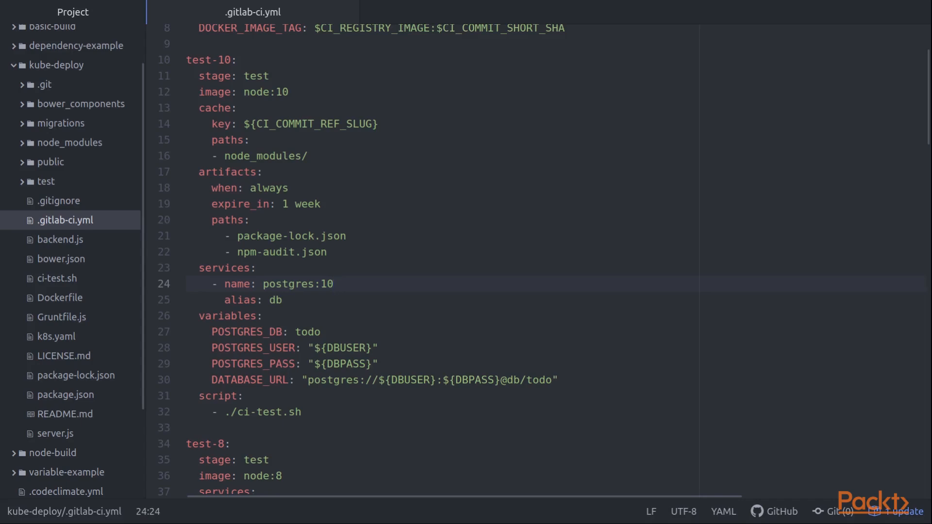
pyautogui.click(333, 283)
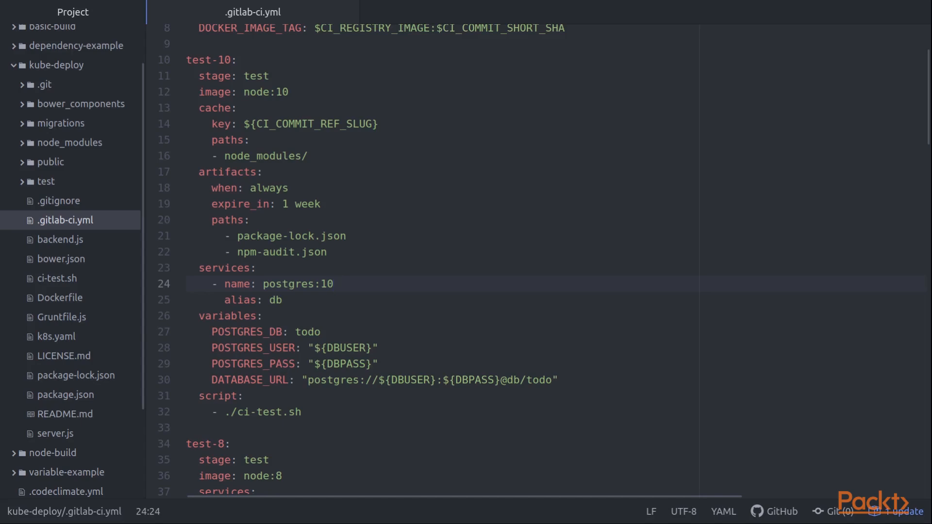
pyautogui.click(334, 284)
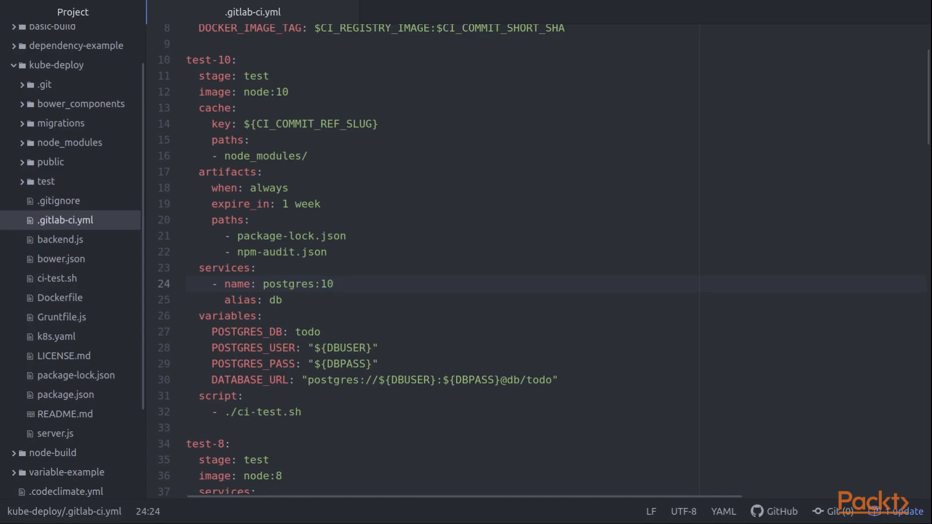
pyautogui.click(333, 284)
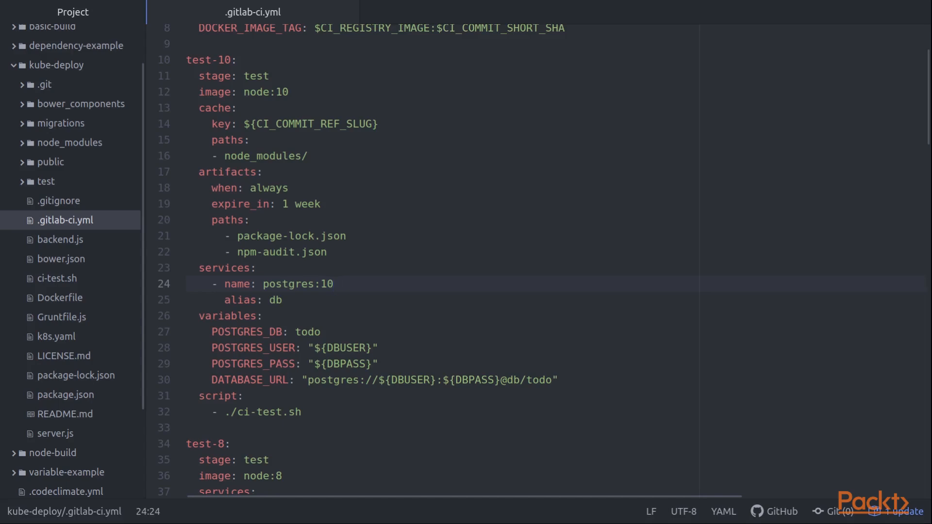
pyautogui.click(333, 283)
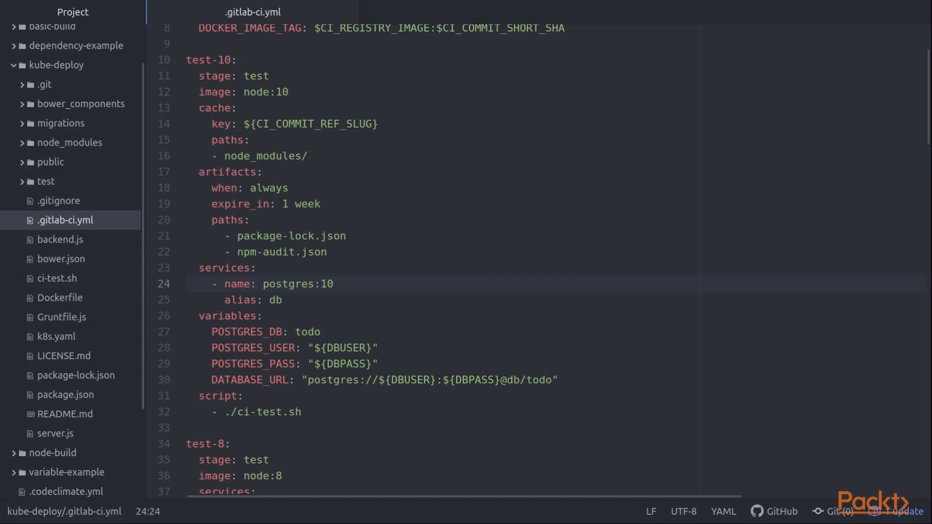
pyautogui.click(334, 284)
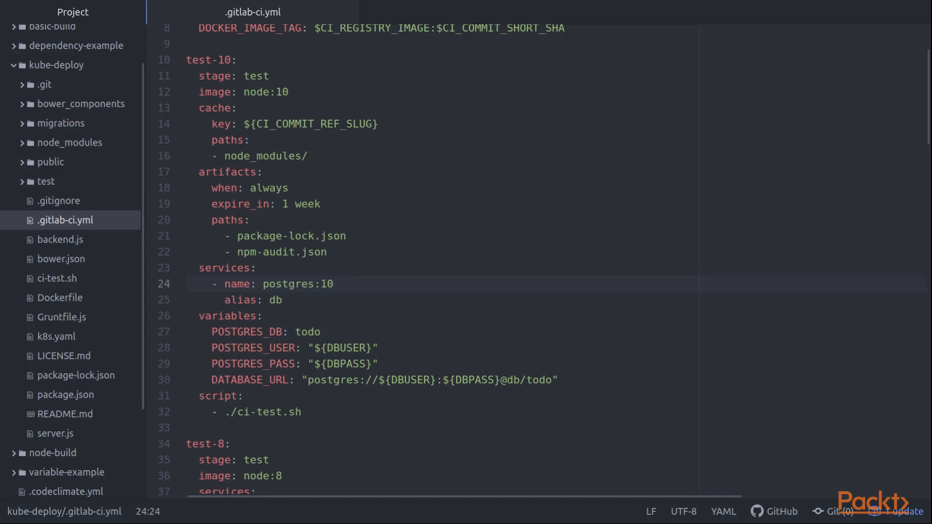
pyautogui.click(333, 283)
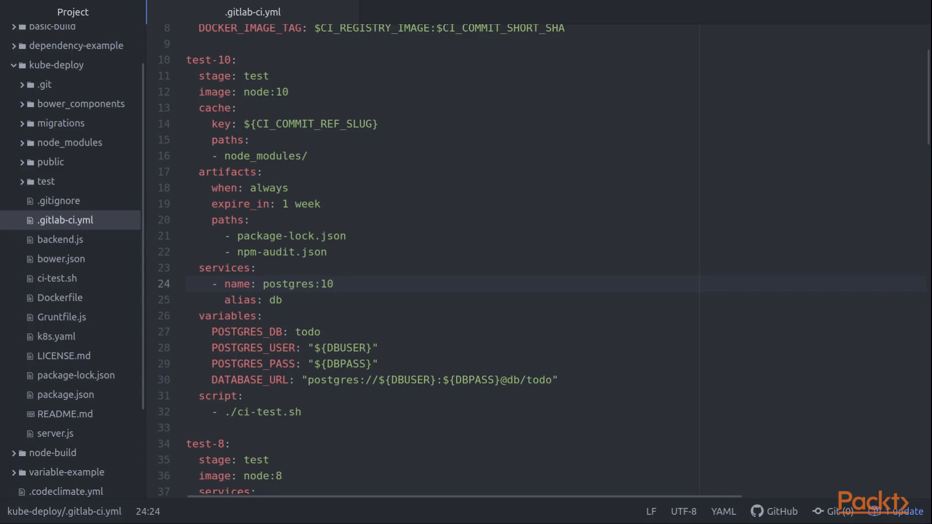
pyautogui.click(334, 284)
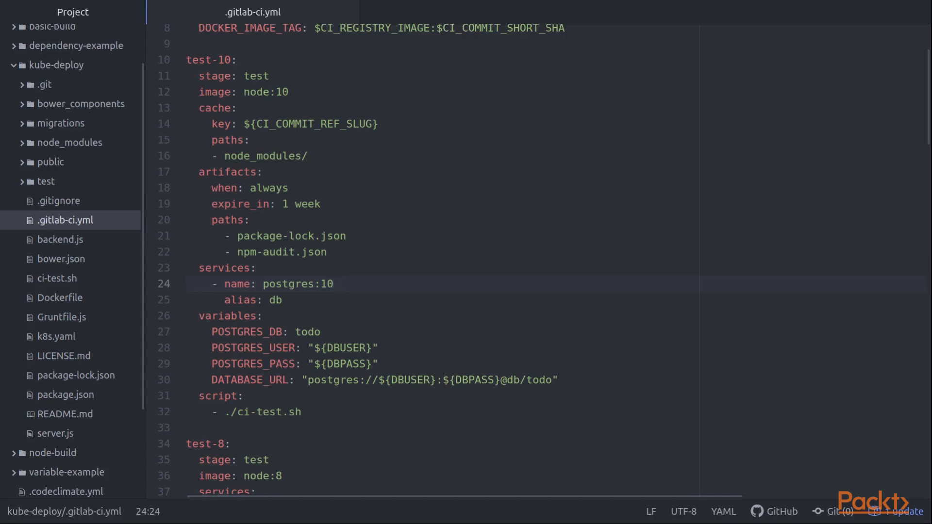
pyautogui.click(334, 284)
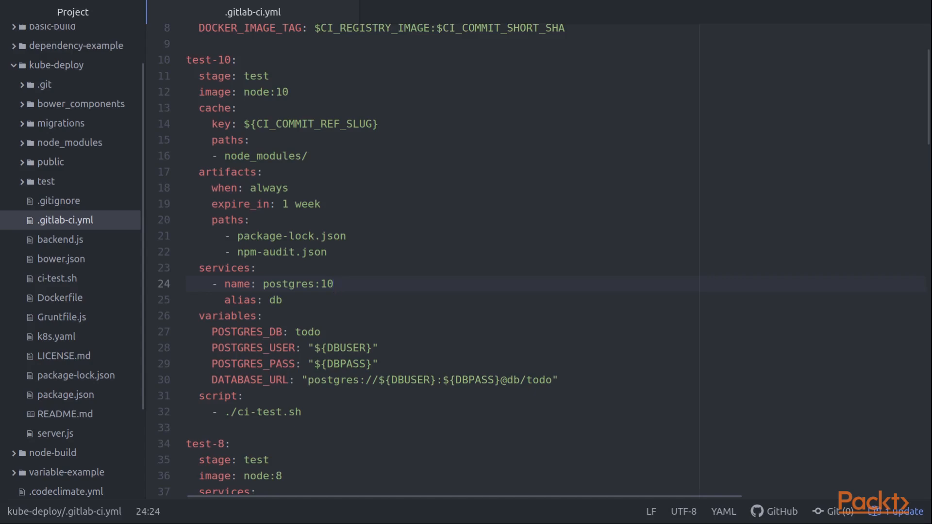
pyautogui.click(334, 284)
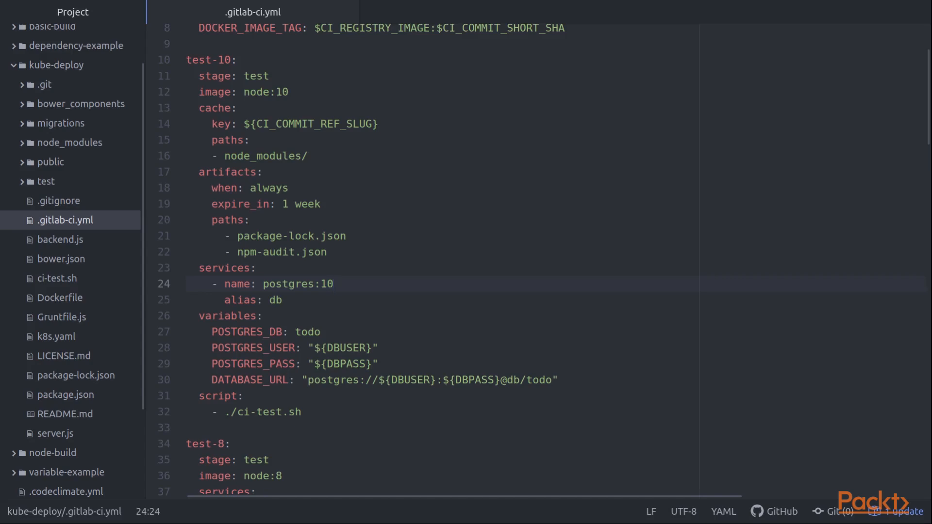
pyautogui.click(335, 284)
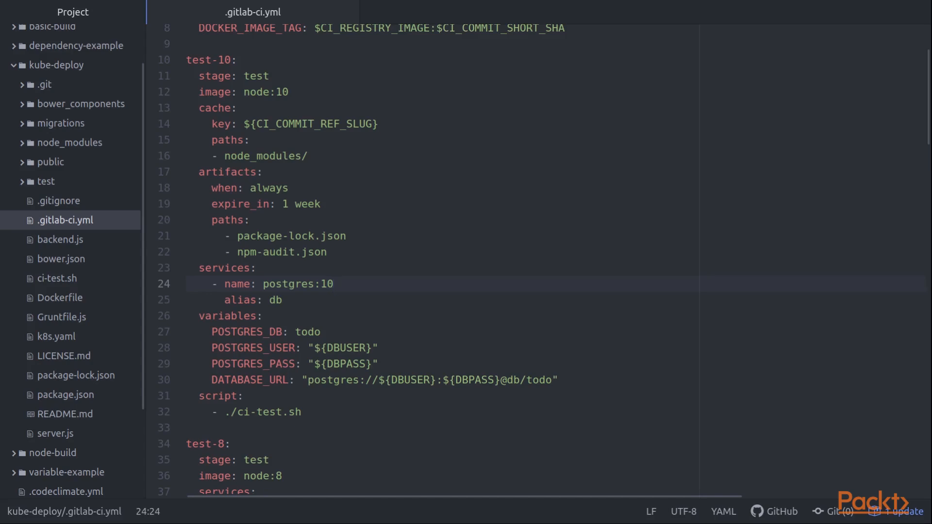
pyautogui.click(334, 283)
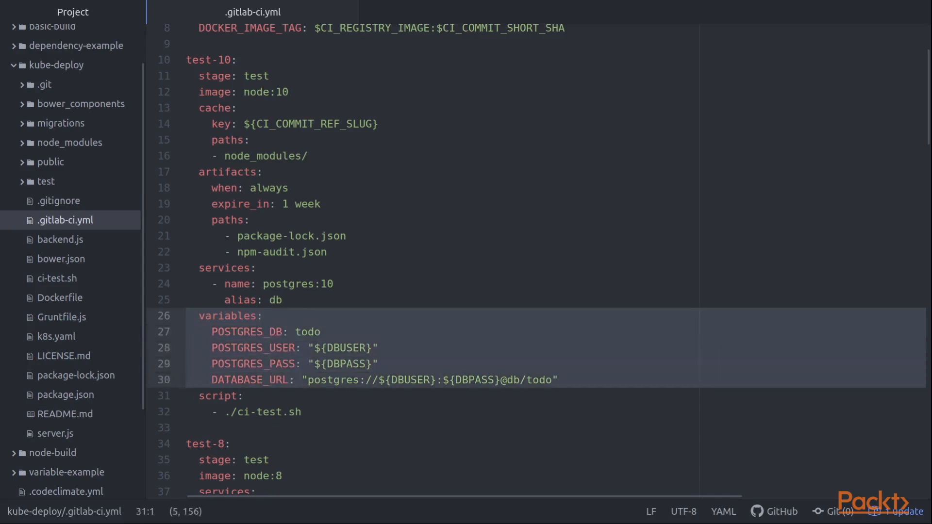
pyautogui.click(187, 397)
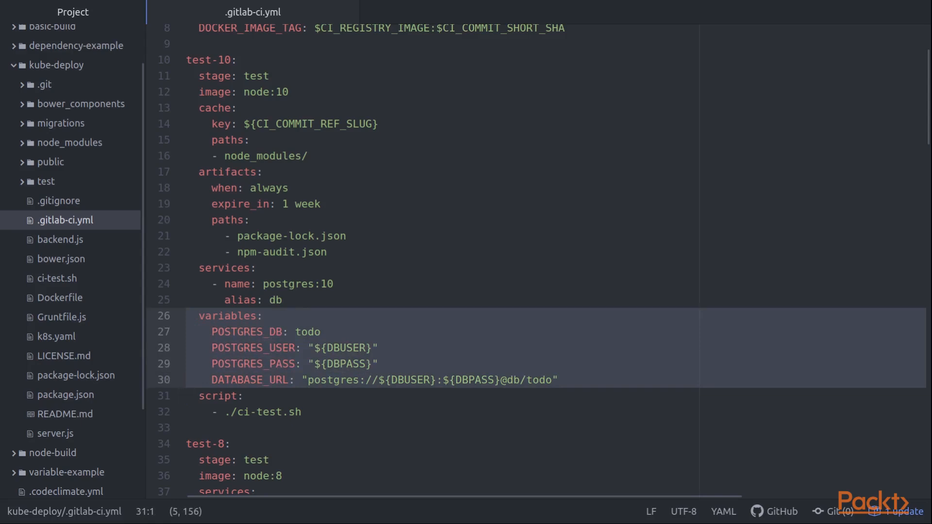
pyautogui.click(200, 397)
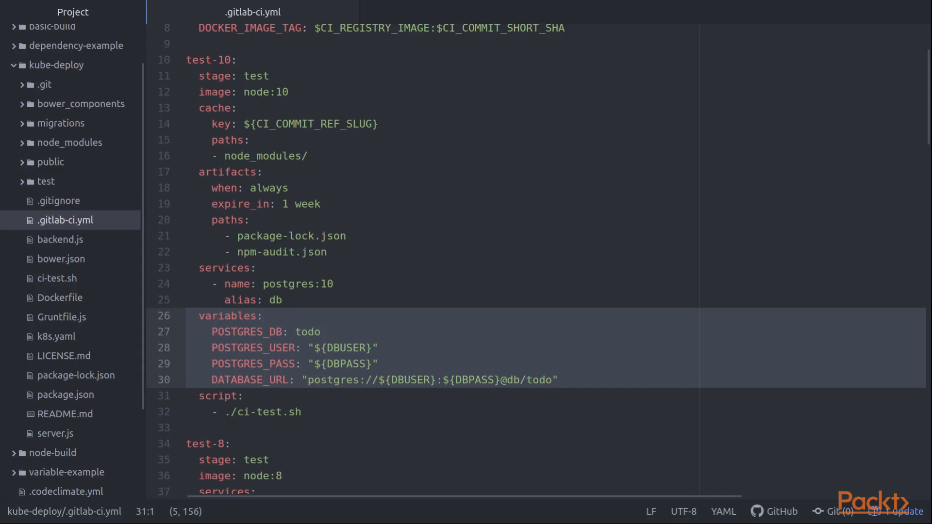
pyautogui.click(190, 396)
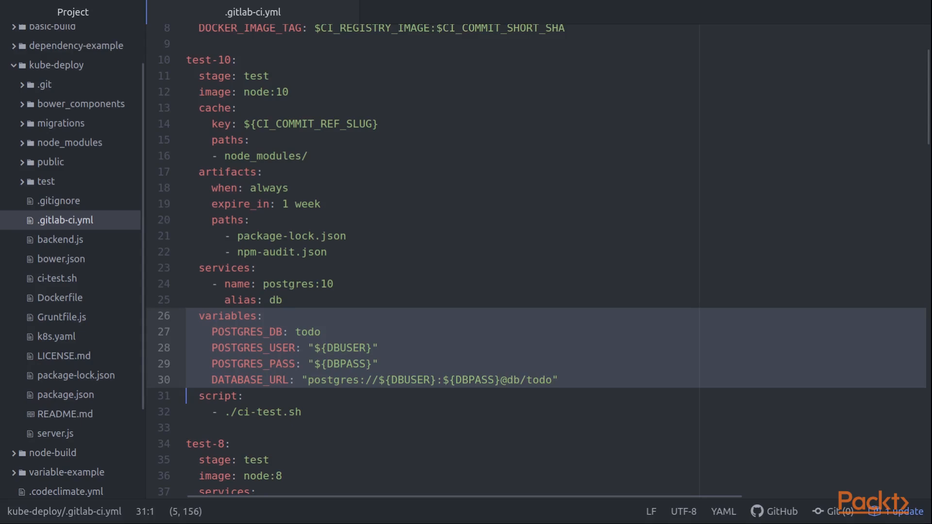
pyautogui.click(334, 283)
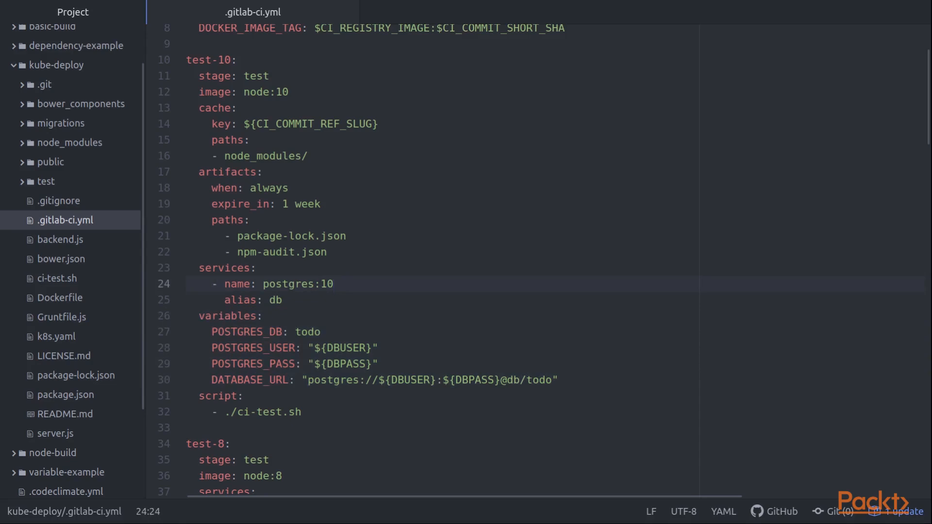
pyautogui.click(333, 284)
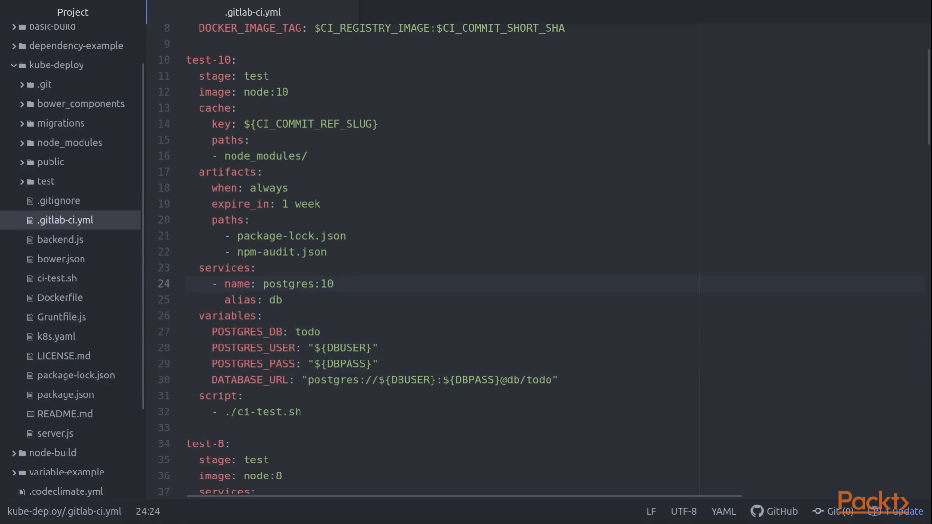
pyautogui.click(333, 284)
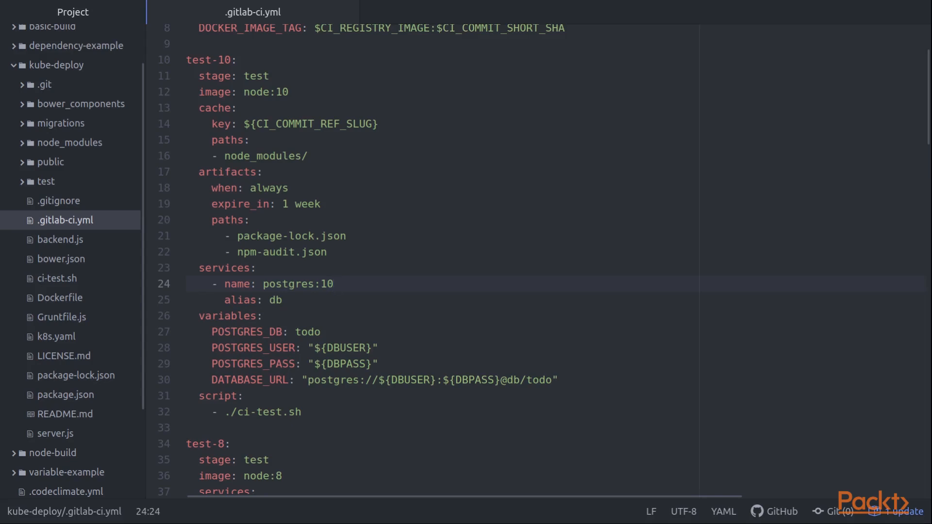
pyautogui.click(334, 284)
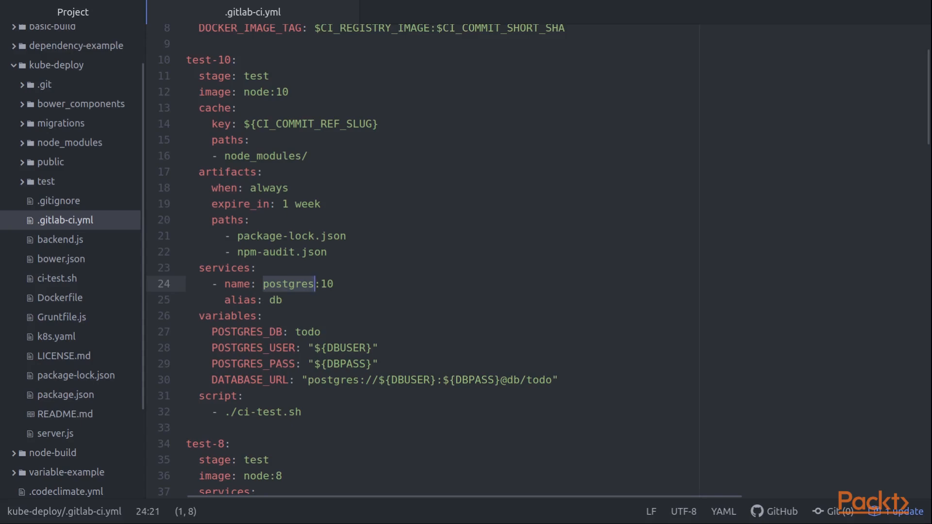
pyautogui.click(284, 300)
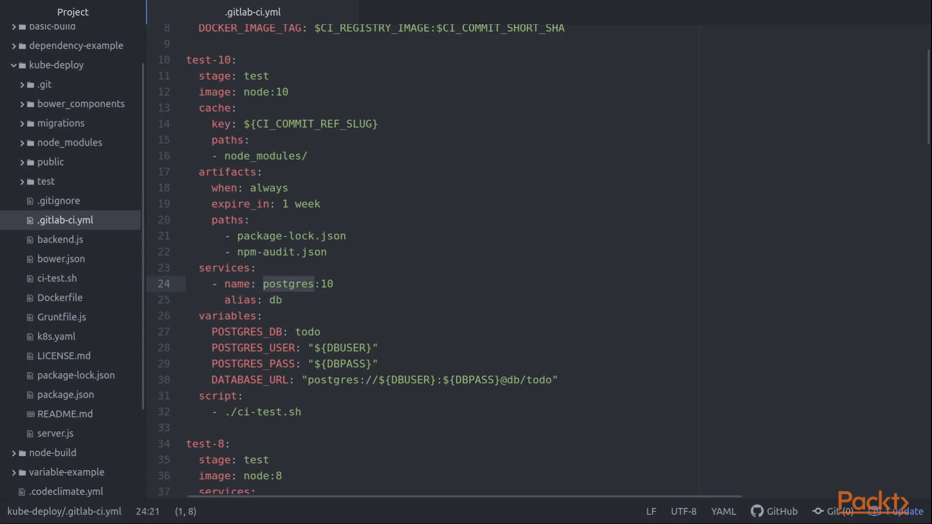
pyautogui.click(284, 300)
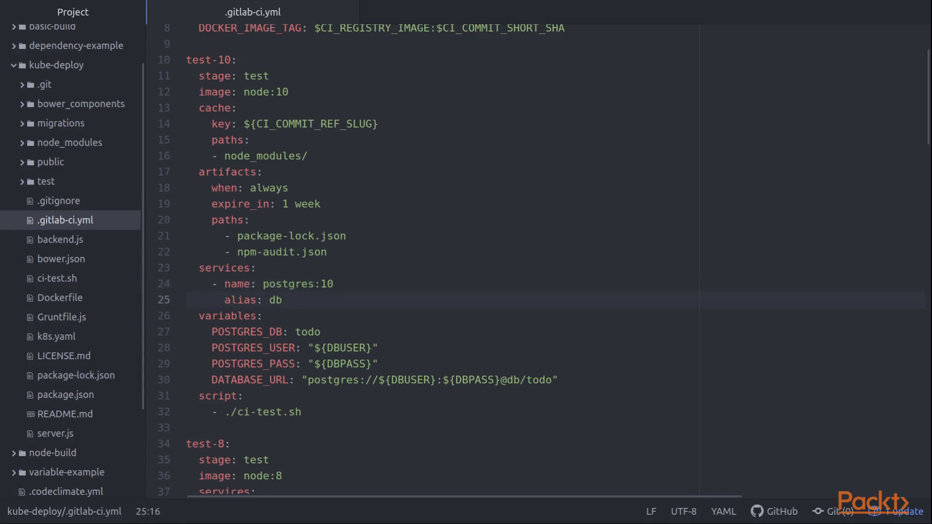
pyautogui.click(283, 300)
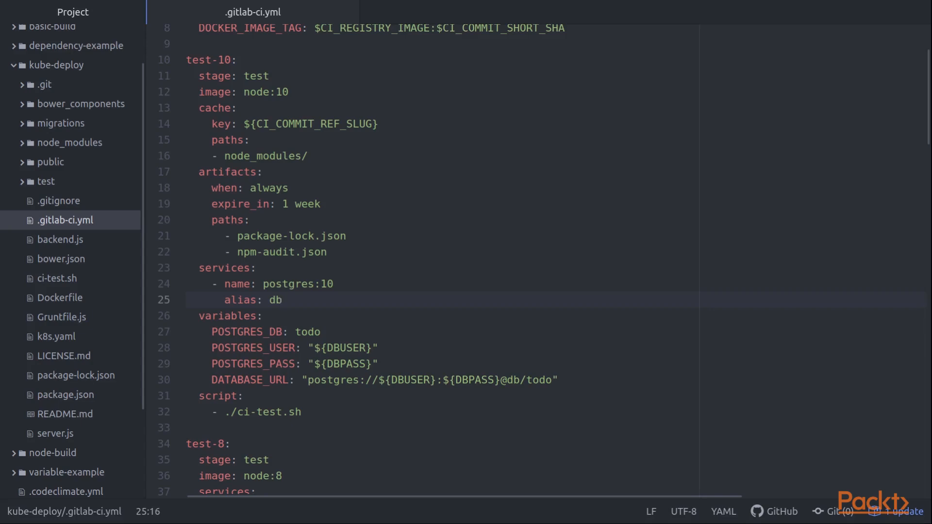
pyautogui.click(281, 300)
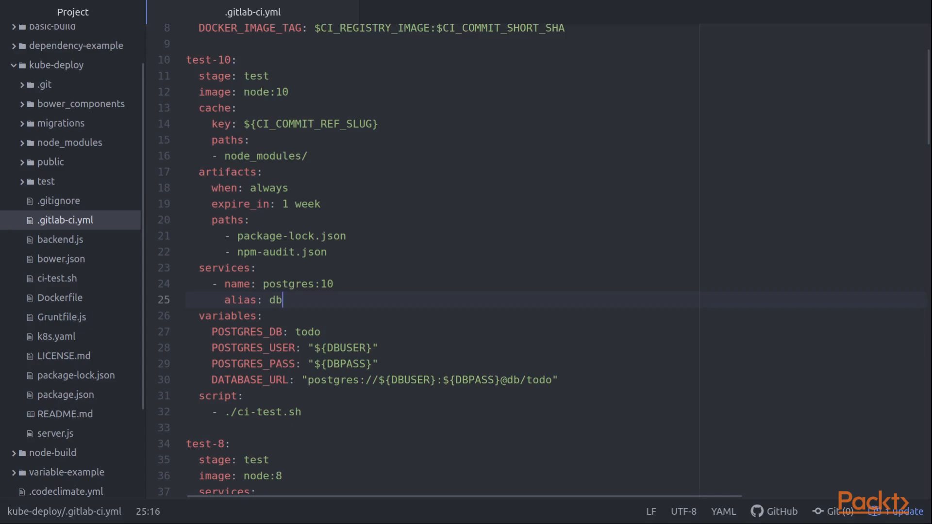
pyautogui.moveTo(283, 300)
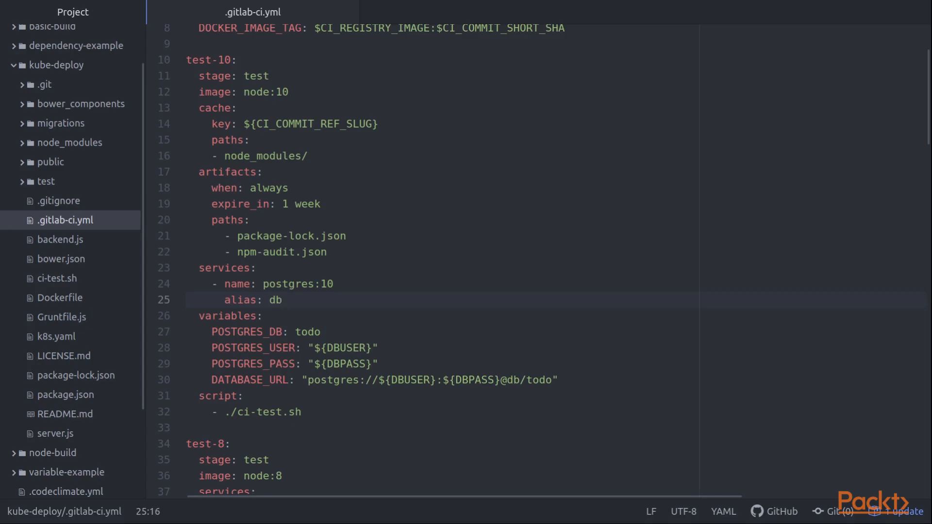
pyautogui.click(280, 300)
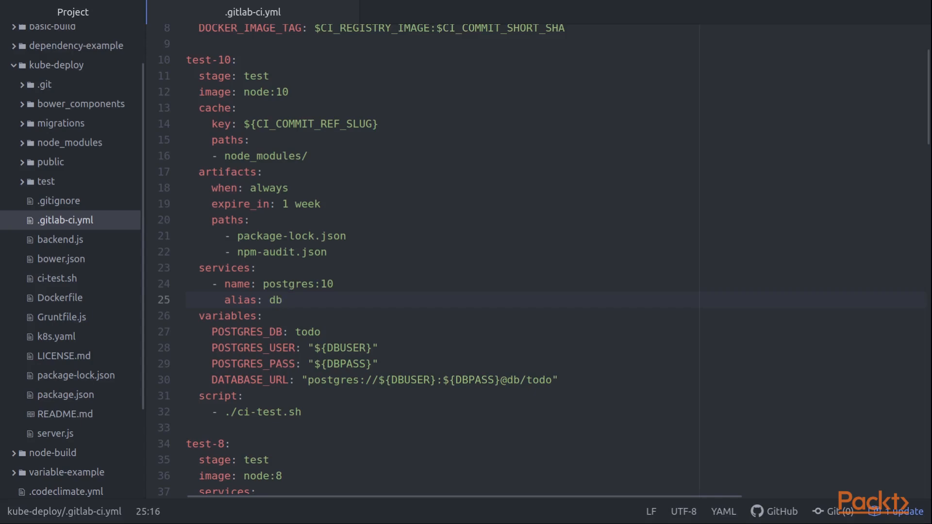
pyautogui.click(283, 300)
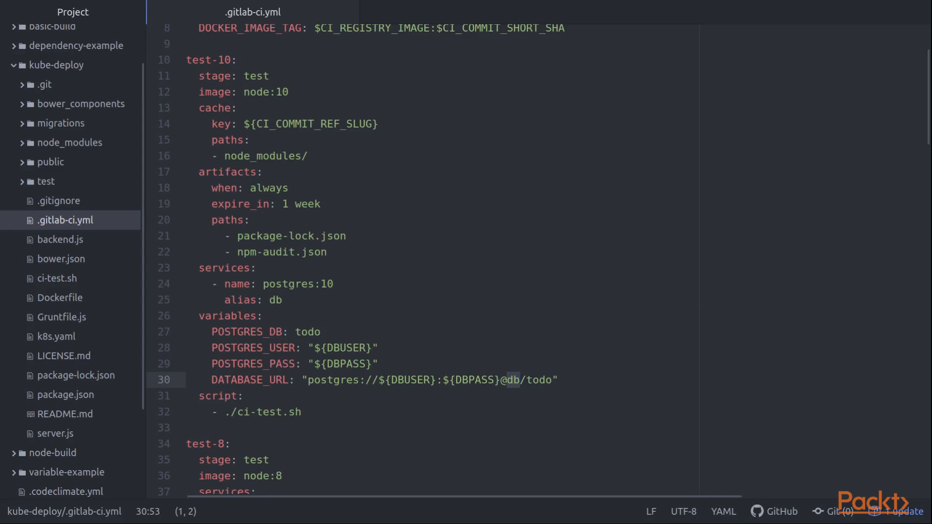
pyautogui.click(496, 380)
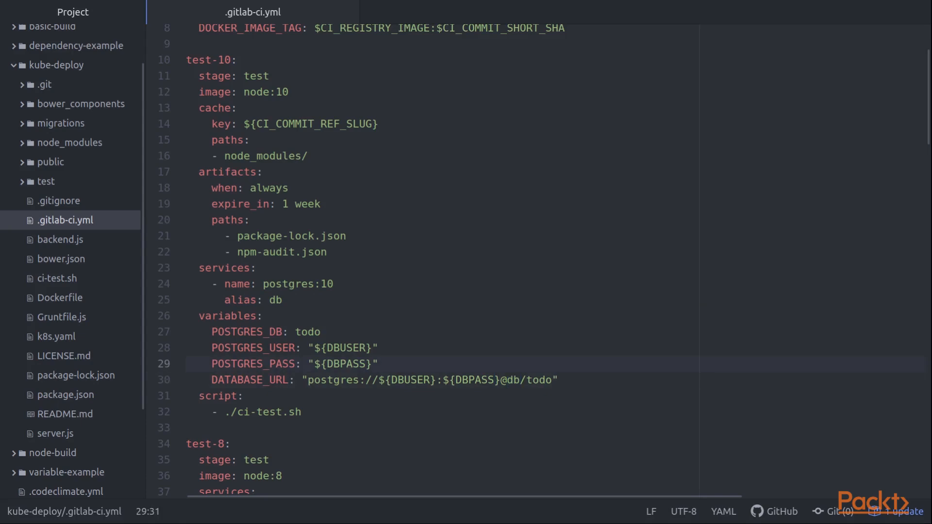
pyautogui.click(379, 363)
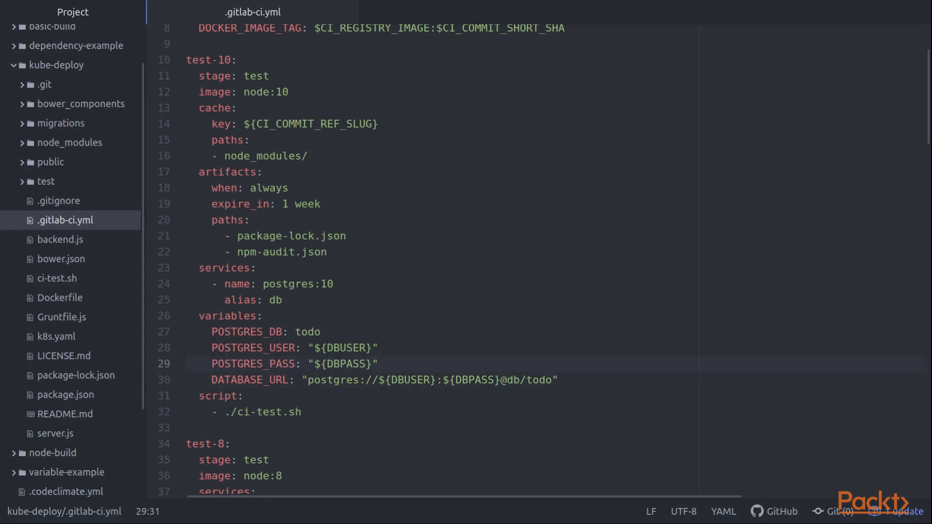
pyautogui.click(379, 363)
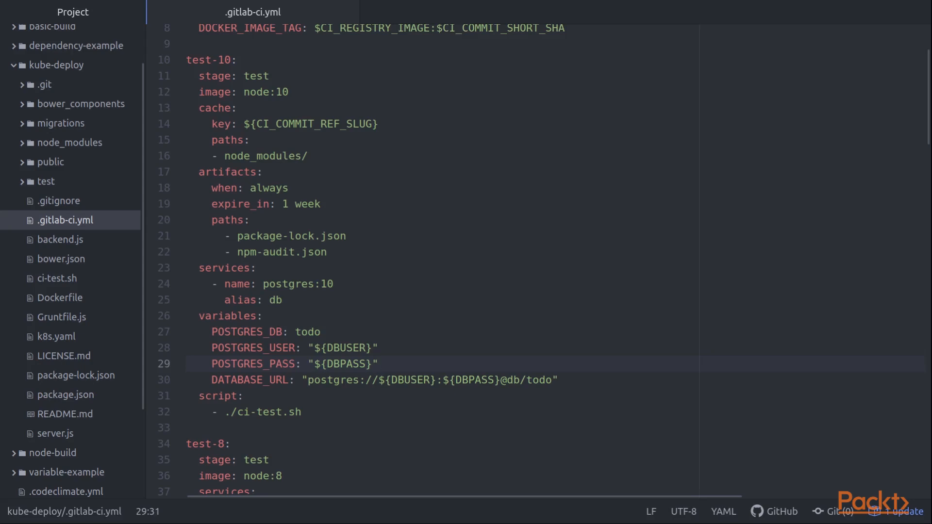
pyautogui.click(379, 364)
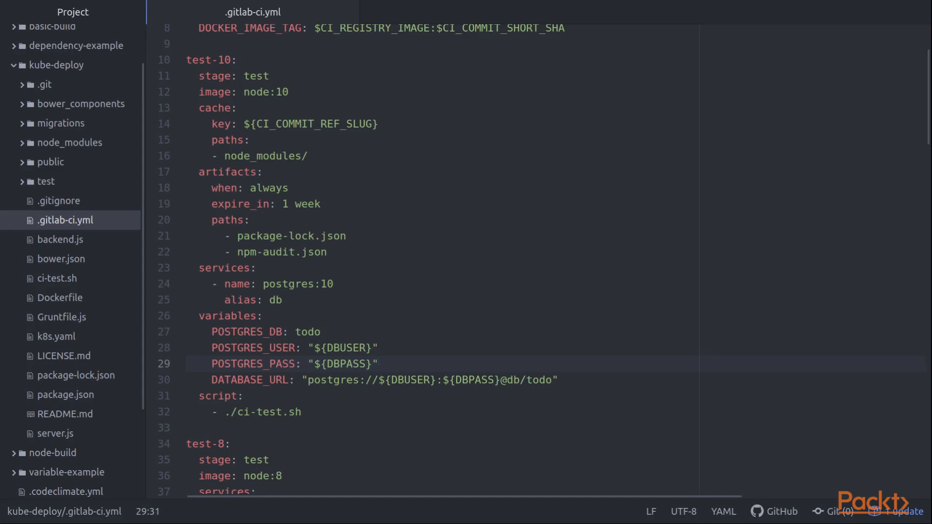
pyautogui.click(378, 363)
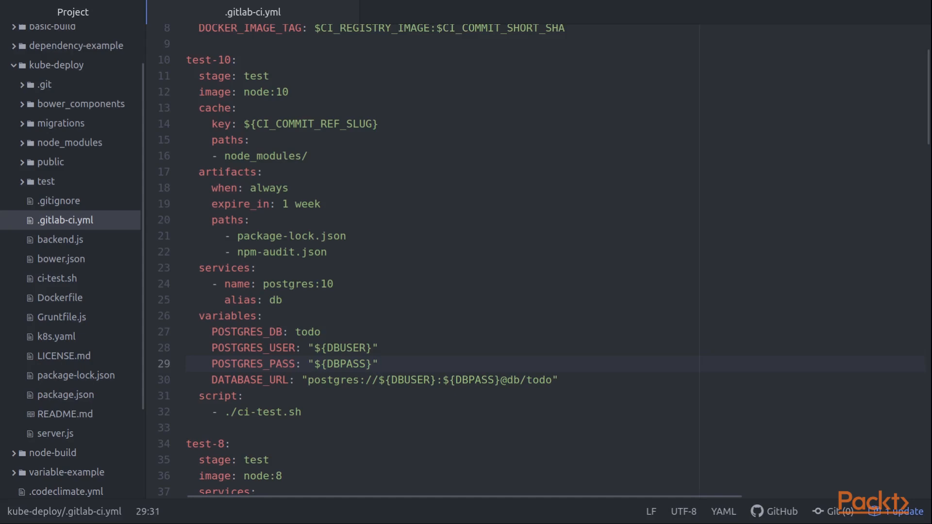
pyautogui.click(243, 396)
pyautogui.write('-')
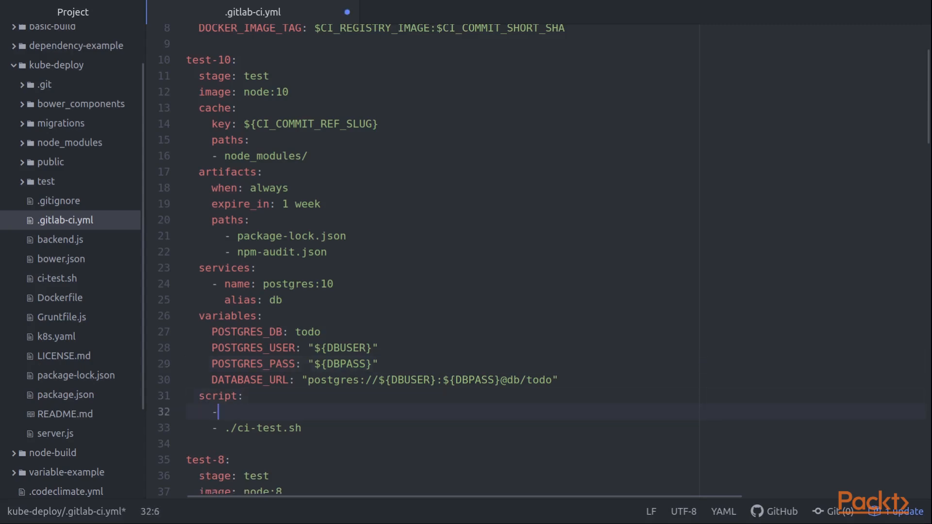
pyautogui.write('cat /etc/host')
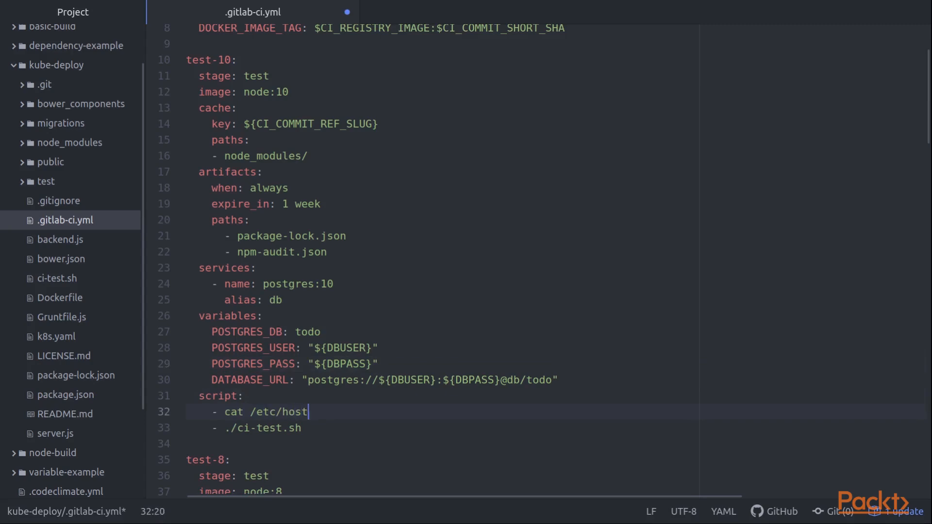
pyautogui.write('s')
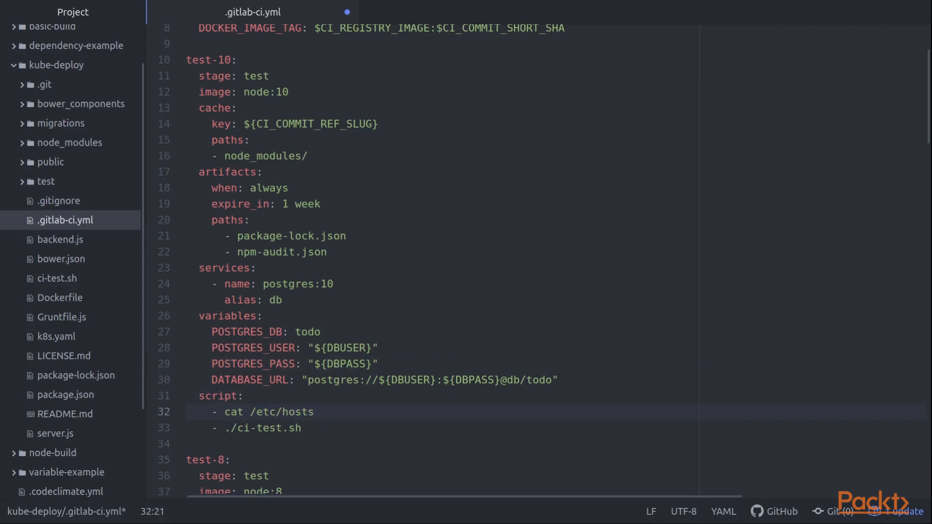
pyautogui.click(314, 412)
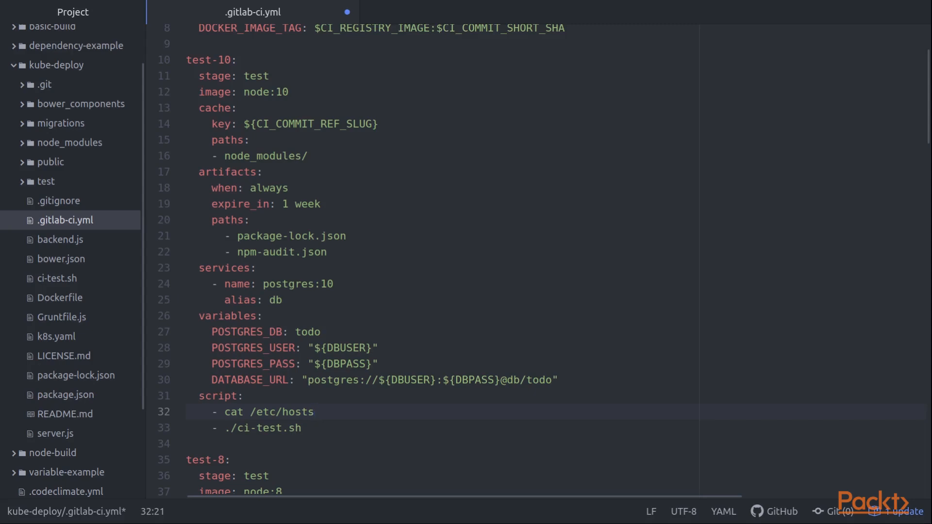
pyautogui.click(315, 412)
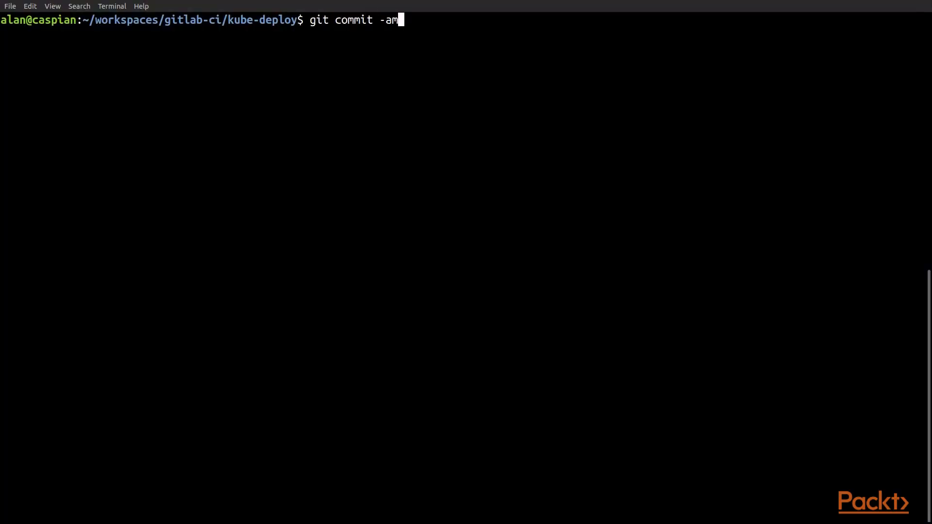
# Run git commit -am with the message 'illustrate services' for the pipeline edit
pyautogui.write("'illustrate services'")
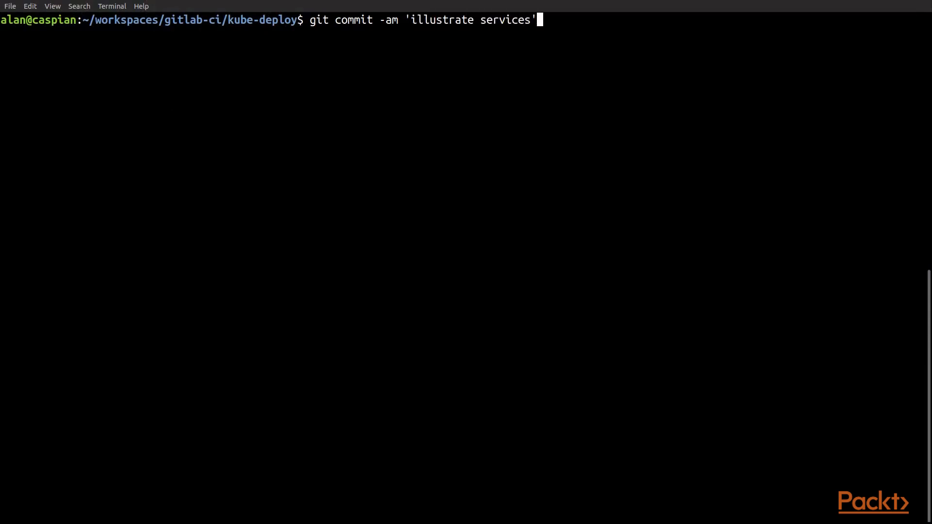
pyautogui.press('Return')
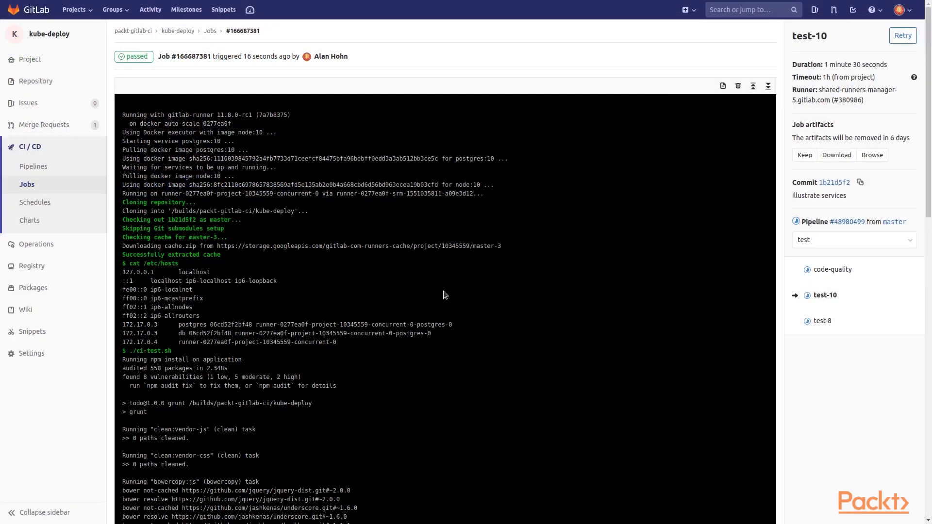
pyautogui.moveTo(456, 291)
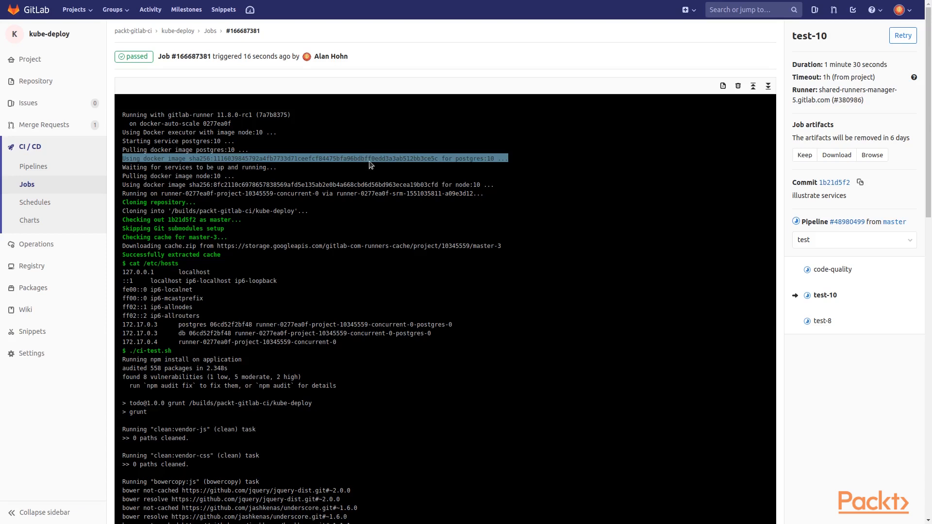
# Highlight the job log lines pulling the postgres service image and waiting for services
pyautogui.doubleClick(181, 167)
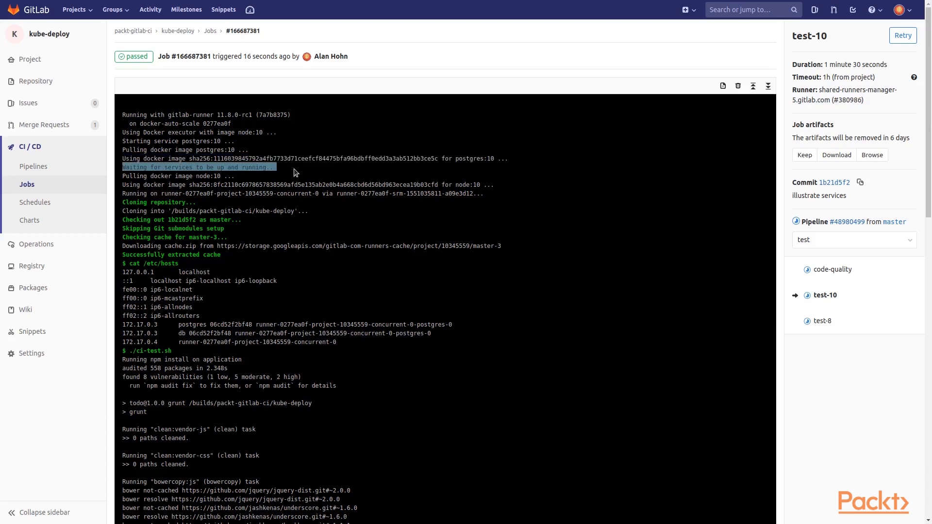
pyautogui.click(292, 172)
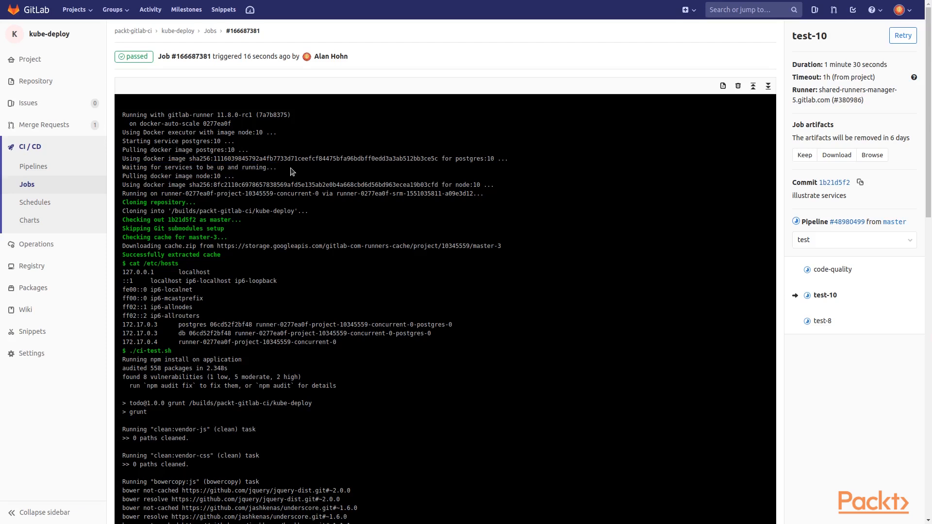
pyautogui.moveTo(214, 182)
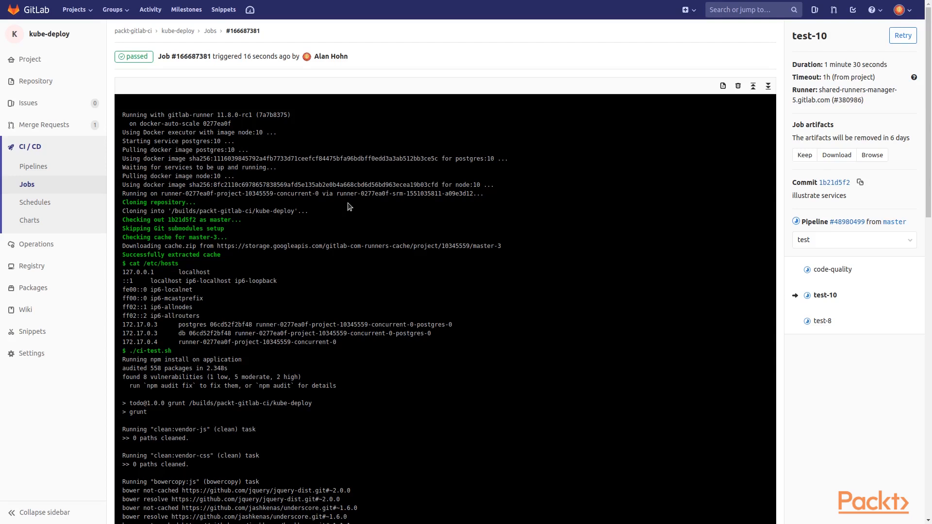
pyautogui.moveTo(267, 299)
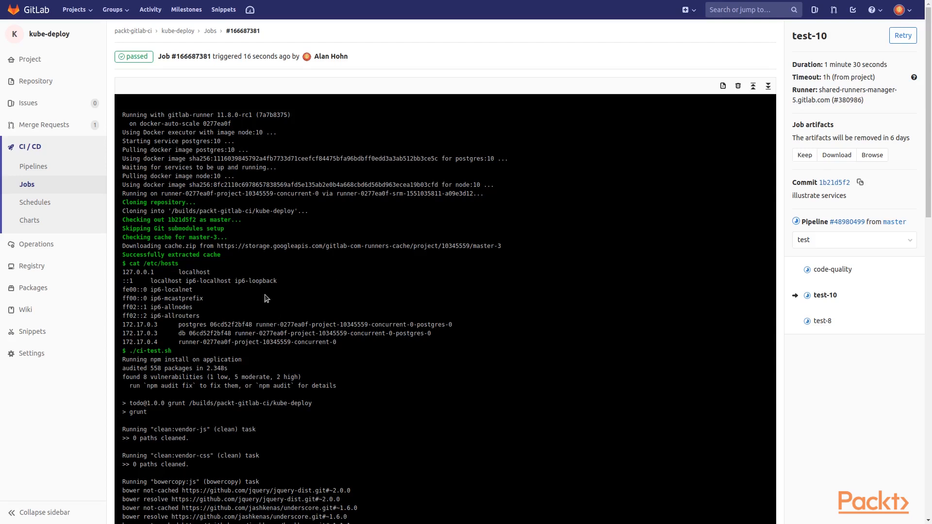
pyautogui.moveTo(205, 344)
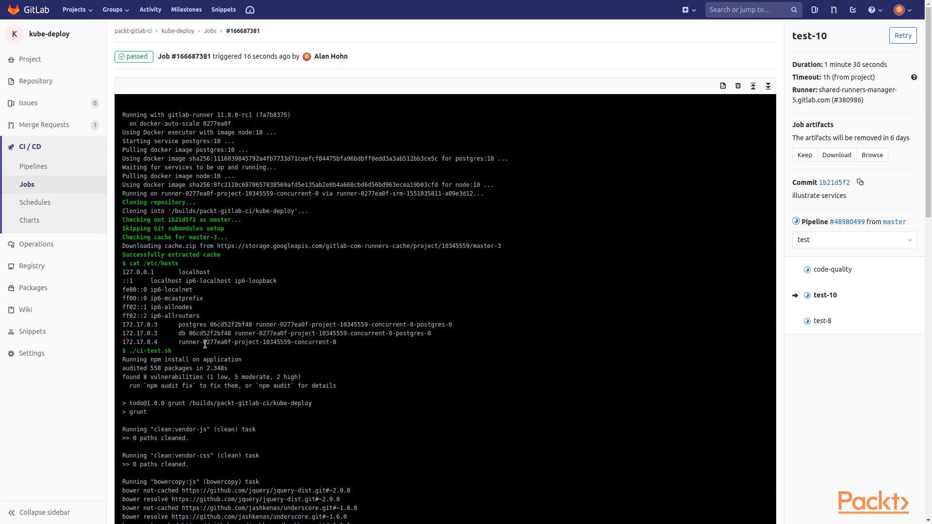
pyautogui.doubleClick(168, 263)
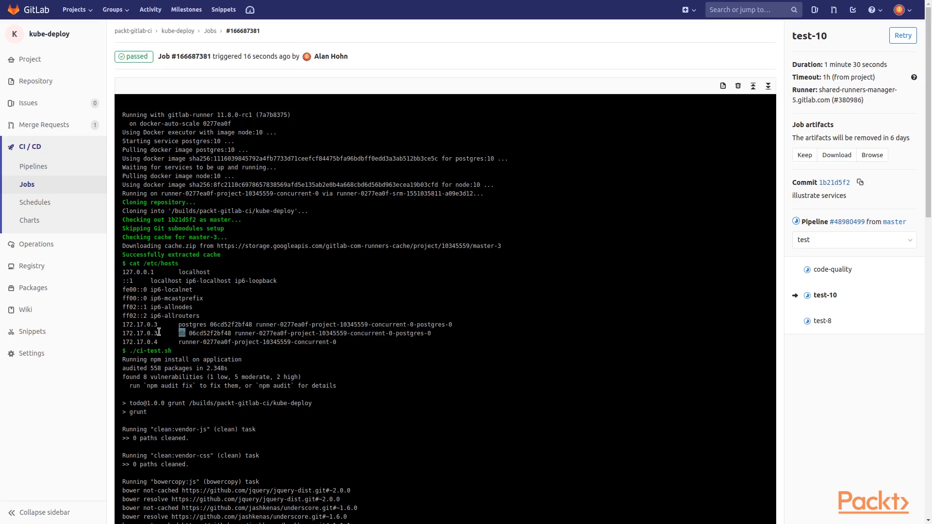
pyautogui.doubleClick(140, 334)
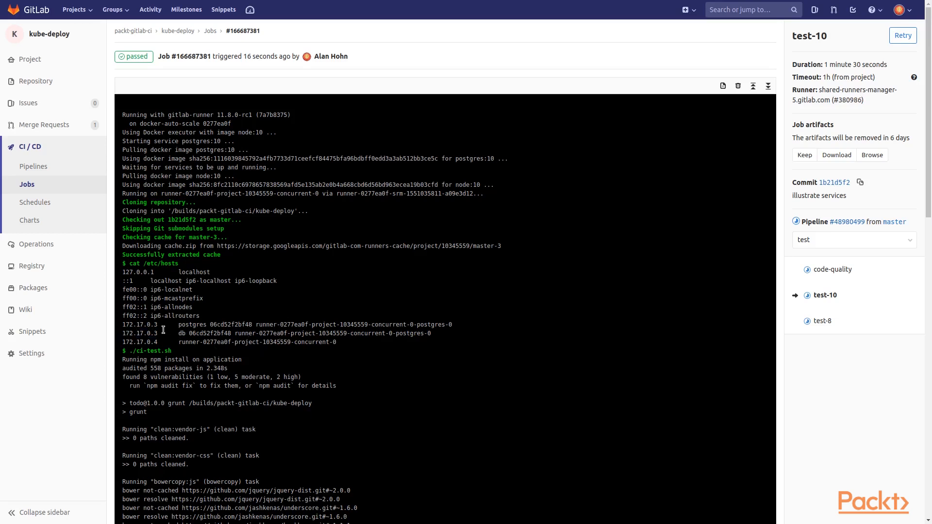
pyautogui.doubleClick(141, 333)
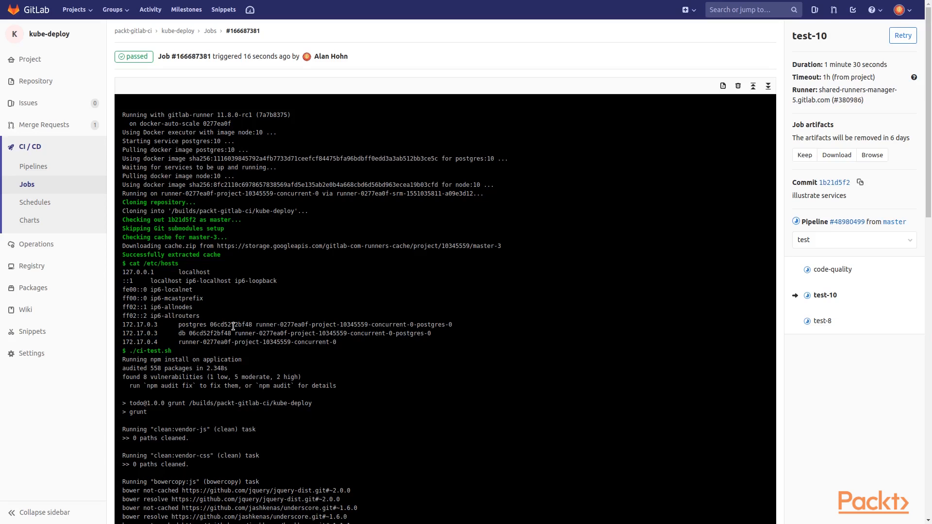
pyautogui.moveTo(334, 363)
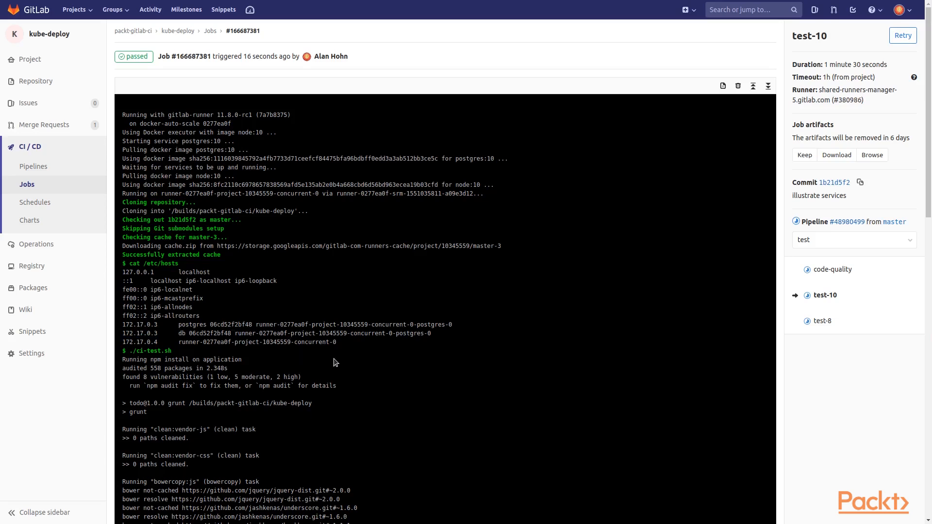
# Scroll to the log's end, marking the database migration results along the way
pyautogui.scroll(-3)
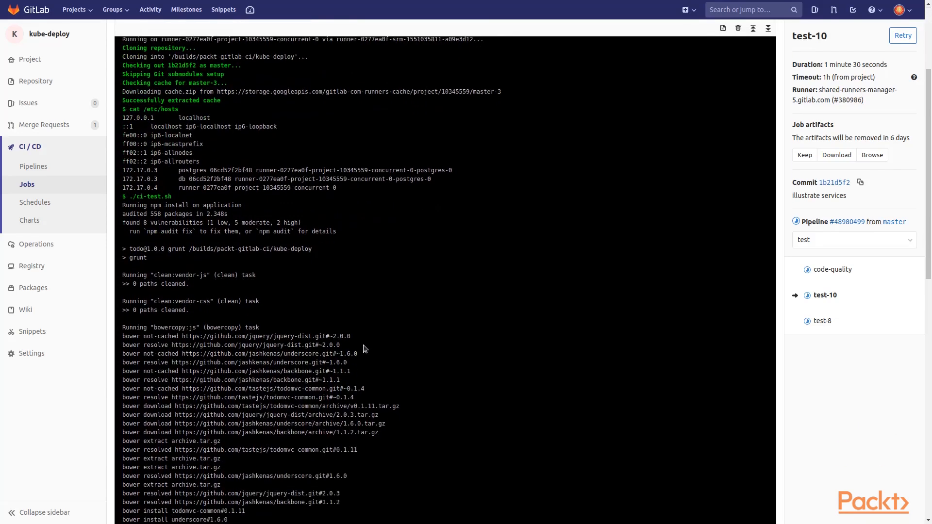
pyautogui.moveTo(368, 323)
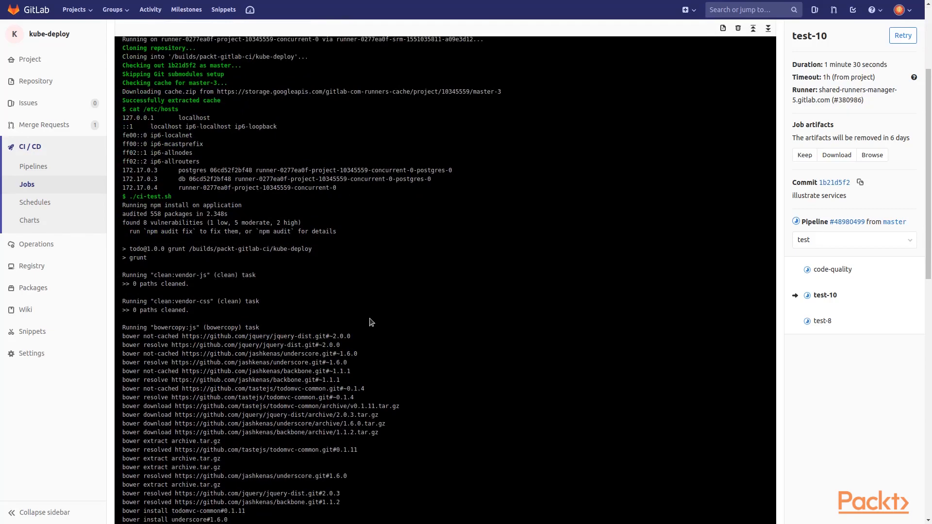
pyautogui.scroll(-3)
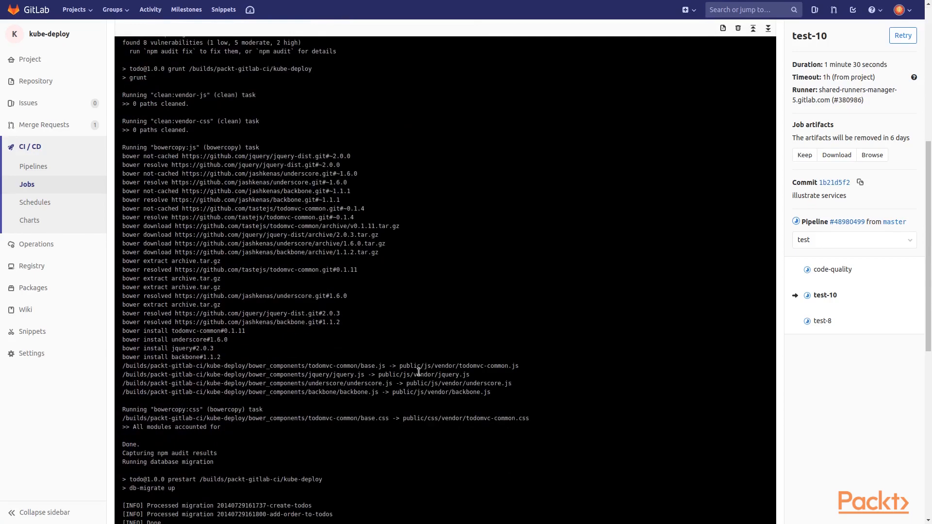
pyautogui.scroll(-3)
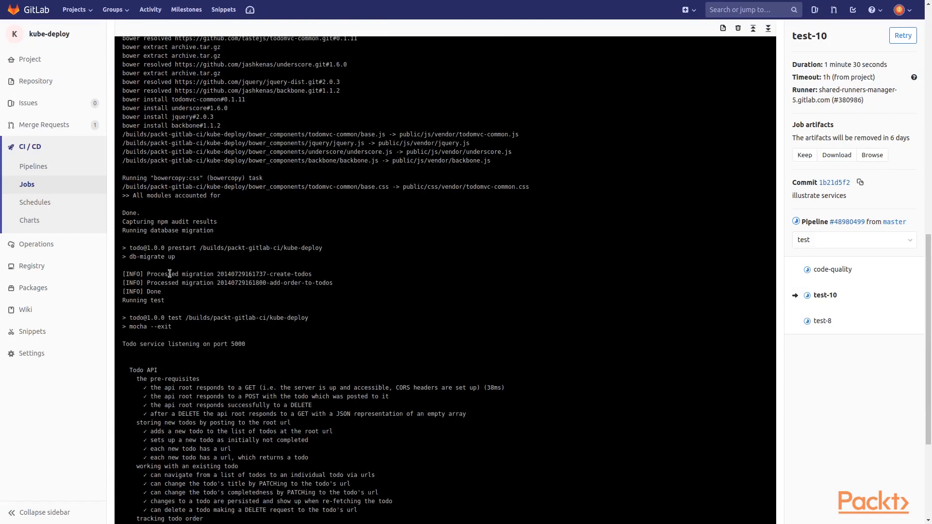
pyautogui.moveTo(223, 262)
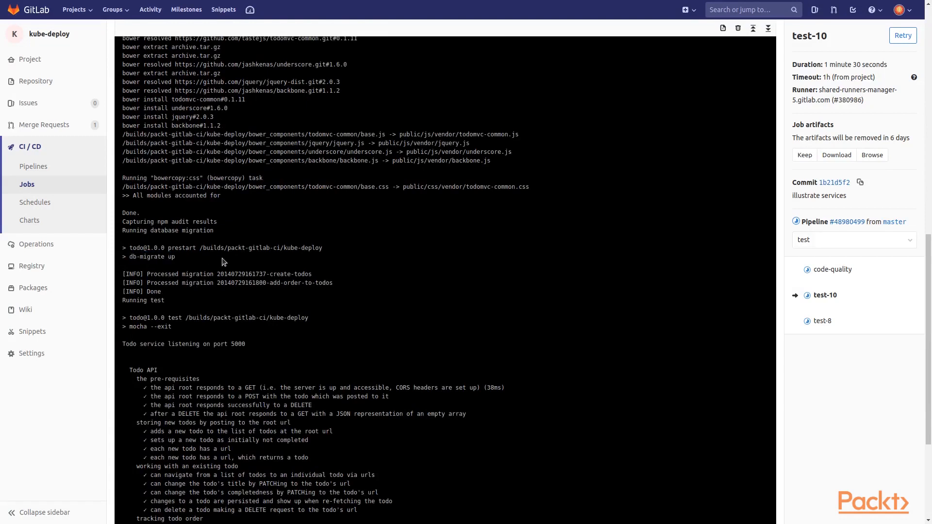
pyautogui.doubleClick(140, 292)
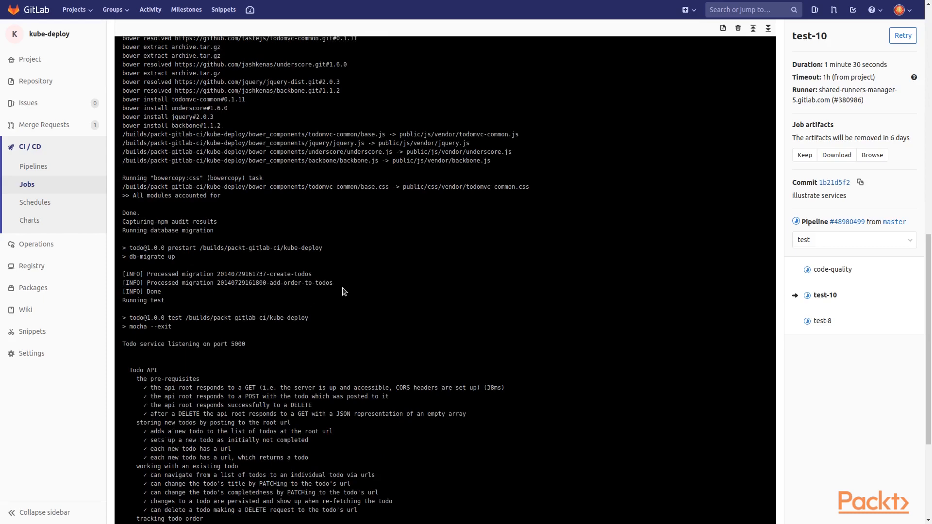
pyautogui.scroll(-3)
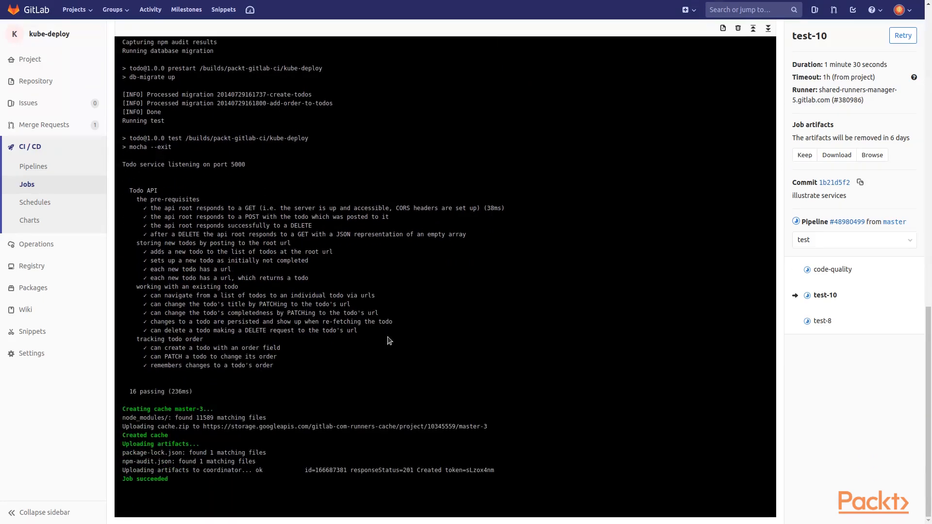